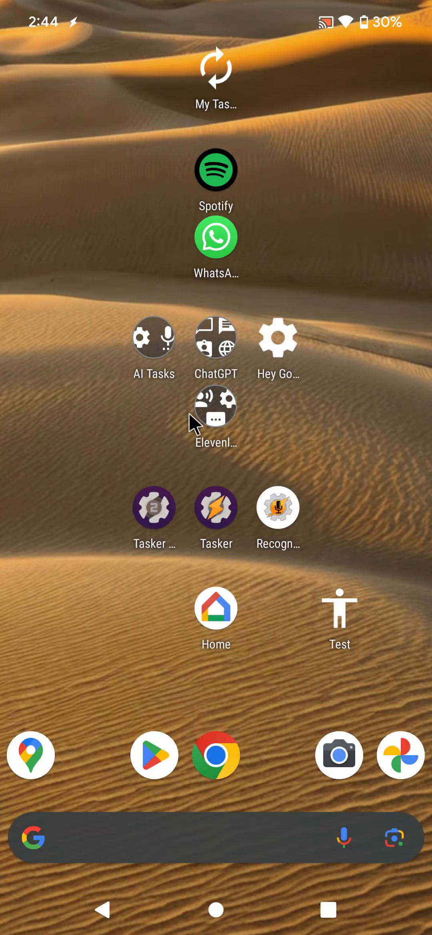
{"action": "mouse_move", "coordinate": [196, 400]}
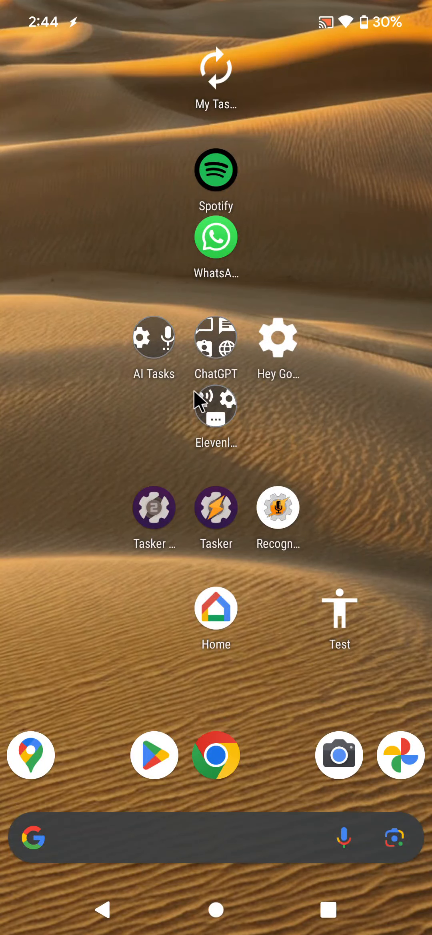
{"action": "mouse_move", "coordinate": [239, 86]}
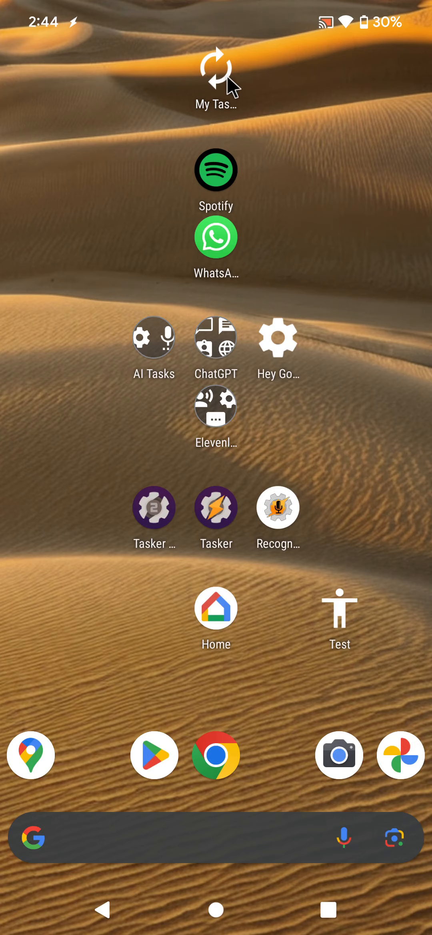
Open Tasker from the My Tasks home-screen shortcut onto the Tutorial project's task list
{"action": "left_click", "coordinate": [215, 507]}
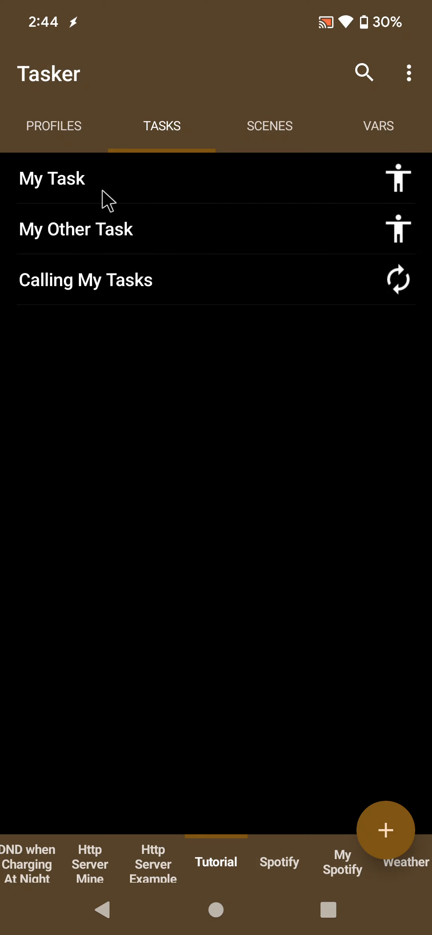
{"action": "mouse_move", "coordinate": [72, 191]}
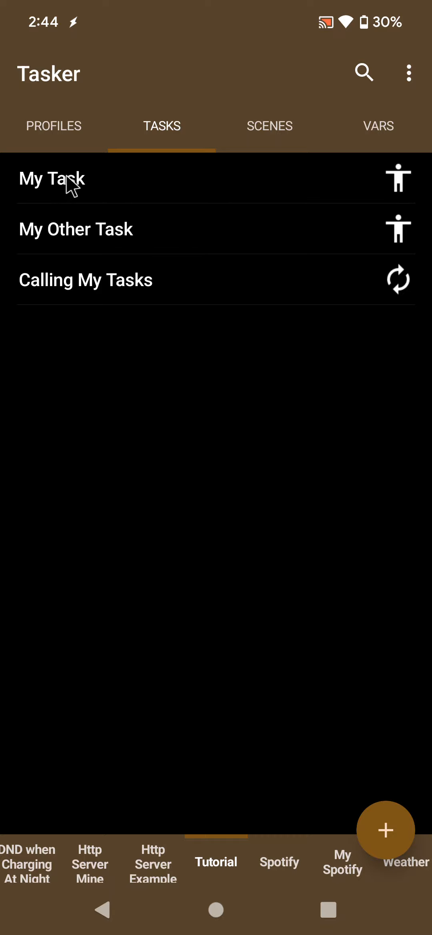
{"action": "mouse_move", "coordinate": [88, 858]}
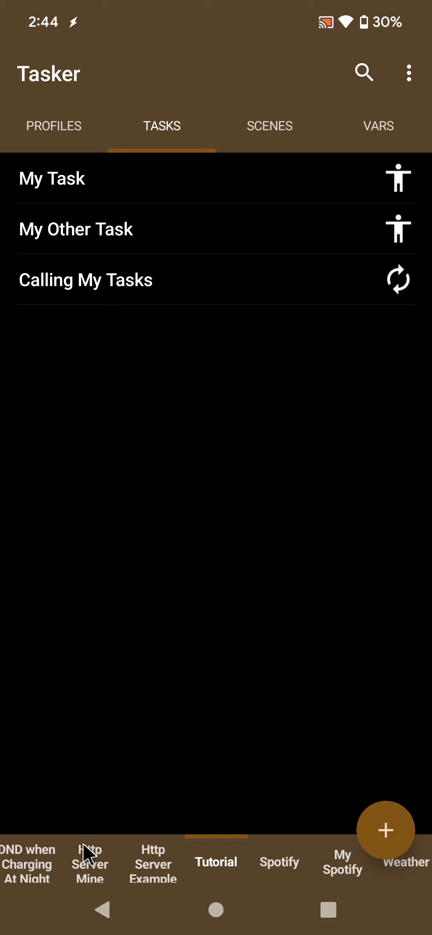
{"action": "mouse_move", "coordinate": [100, 927]}
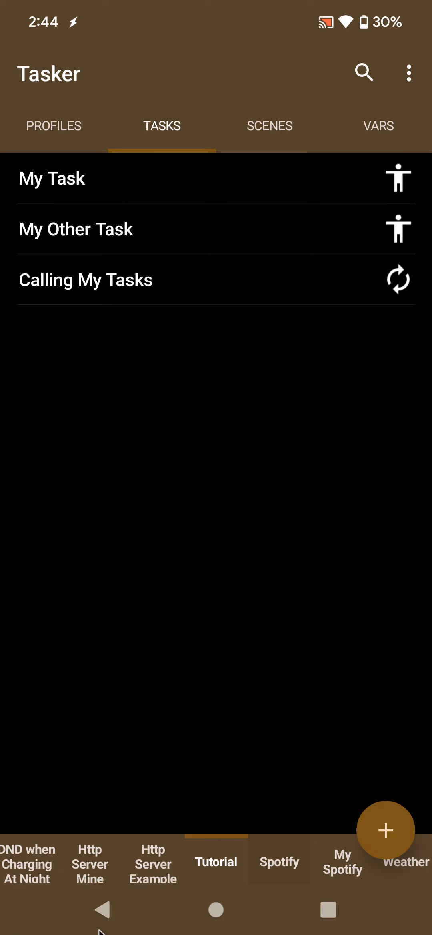
Return to the home screen so My Task and My Other Task start running
{"action": "left_click", "coordinate": [215, 909]}
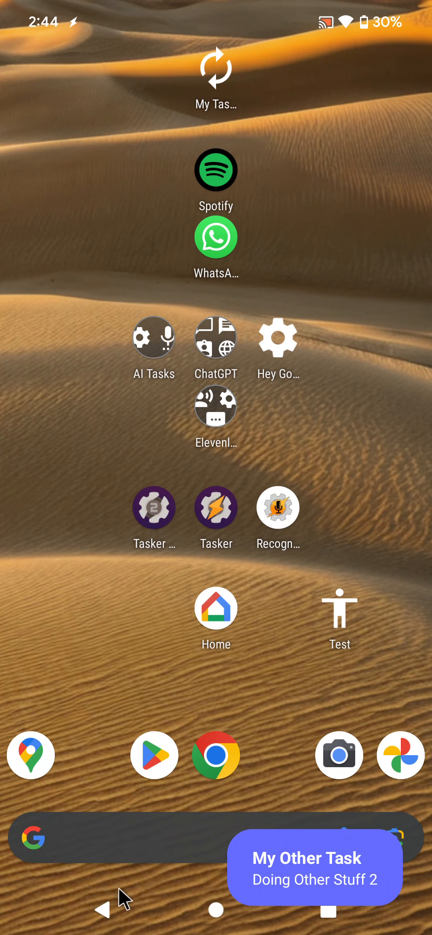
{"action": "mouse_move", "coordinate": [187, 918]}
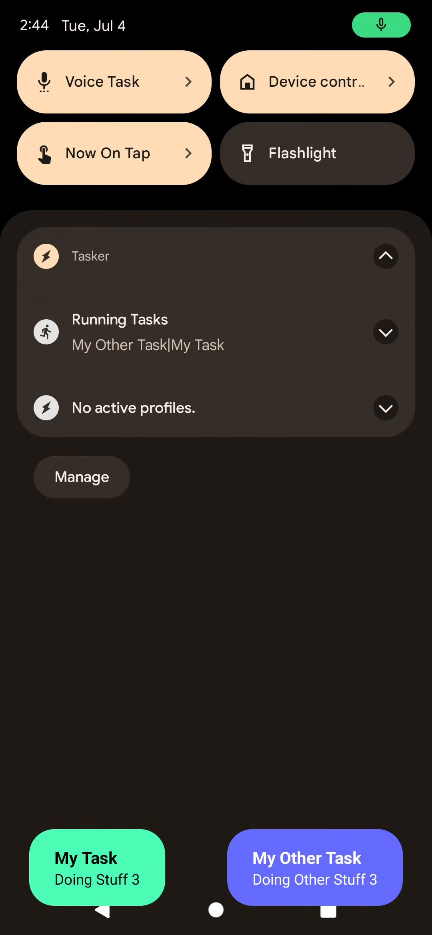
Expand Tasker's Running Tasks notification to reveal the running task and Stop All Tasks
{"action": "left_click", "coordinate": [387, 333]}
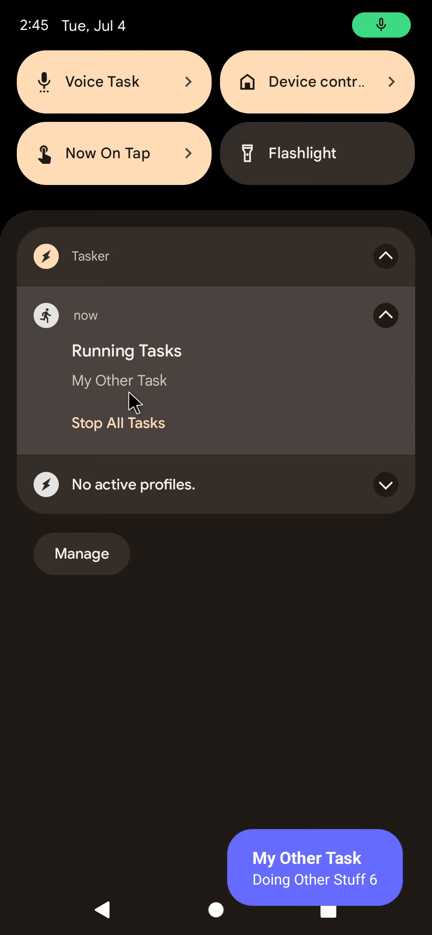
{"action": "mouse_move", "coordinate": [93, 677]}
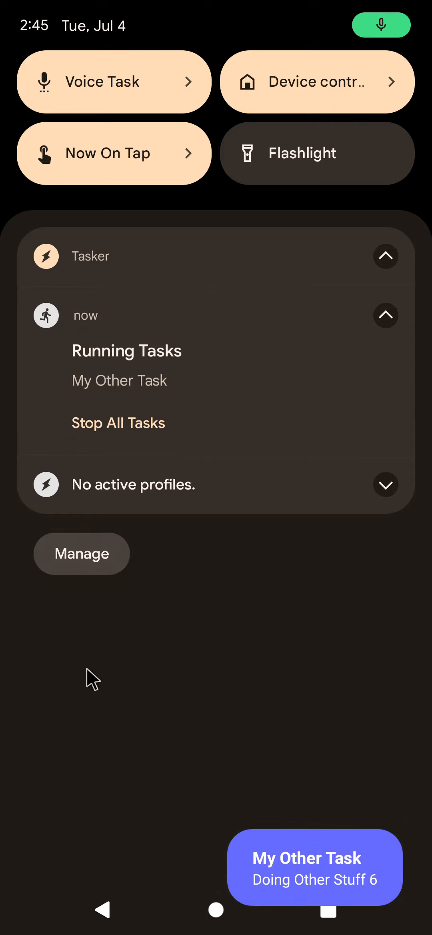
{"action": "mouse_move", "coordinate": [65, 853]}
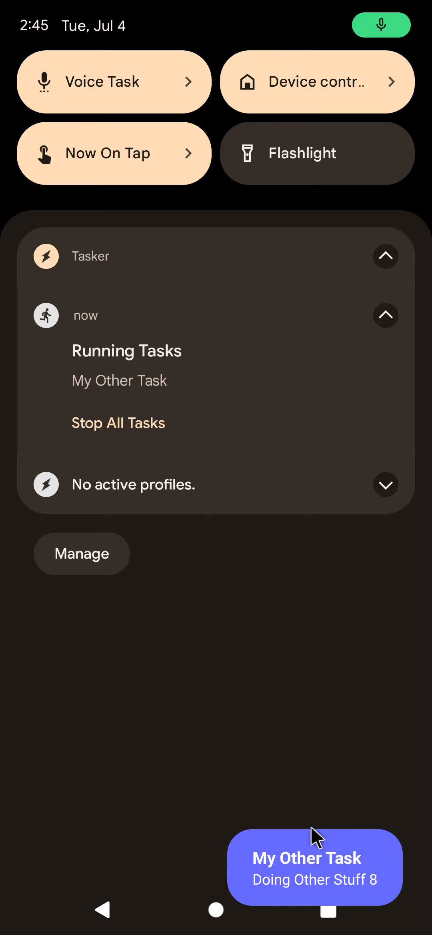
{"action": "mouse_move", "coordinate": [137, 390]}
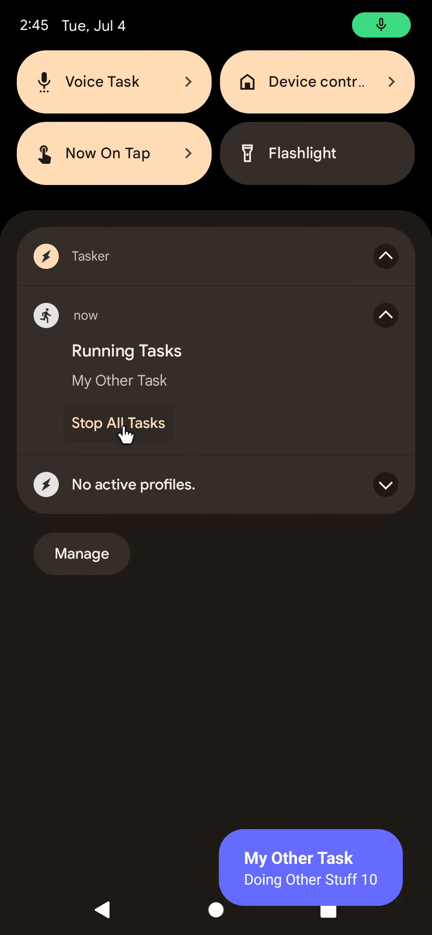
Use Stop All Tasks twice so the Running Tasks notification clears, leaving only 'No active profiles.'
{"action": "left_click", "coordinate": [118, 424]}
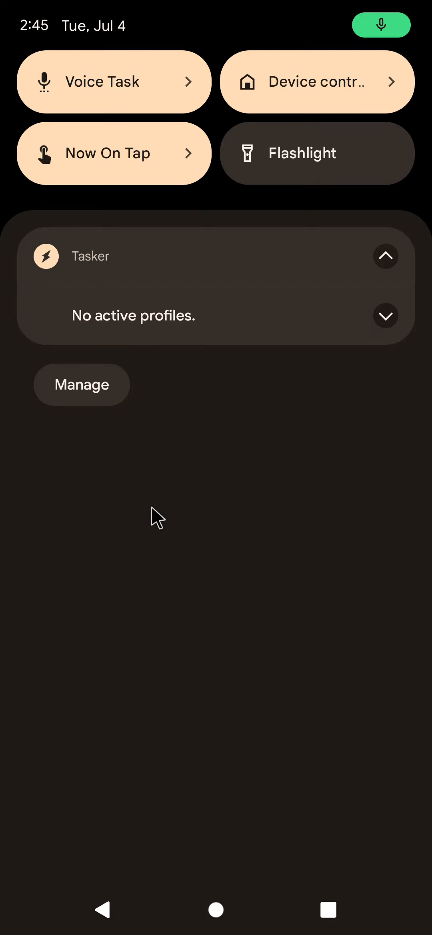
{"action": "mouse_move", "coordinate": [108, 608]}
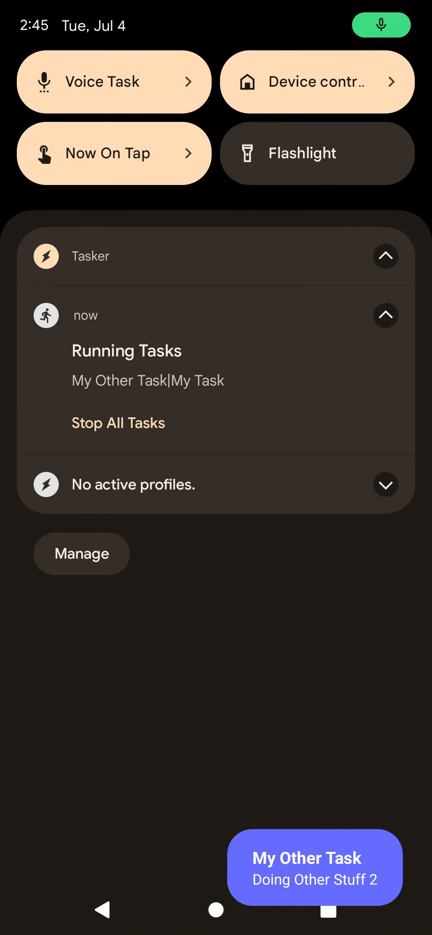
{"action": "mouse_move", "coordinate": [111, 437]}
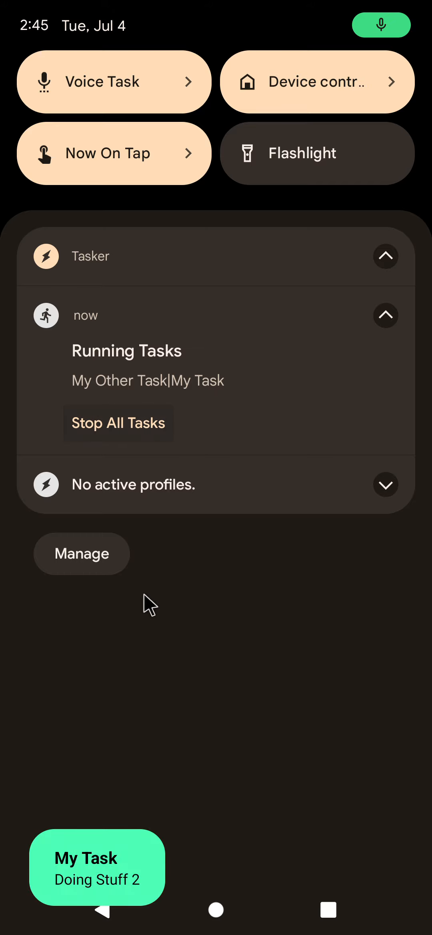
{"action": "left_click", "coordinate": [385, 316]}
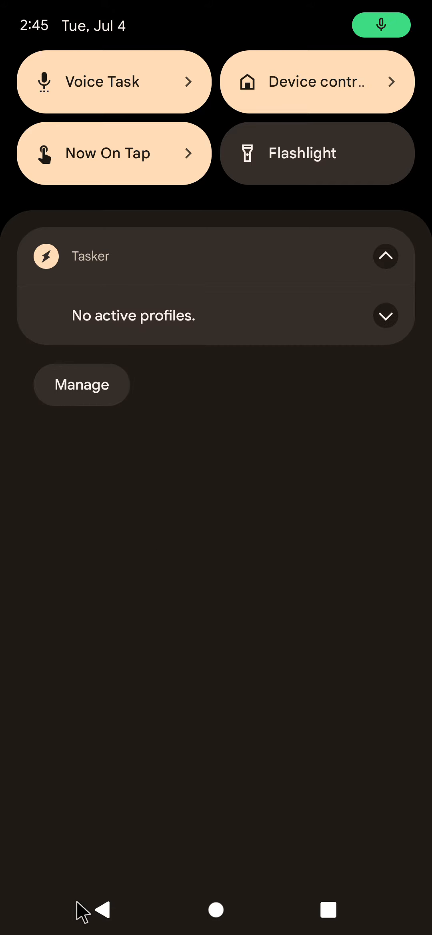
{"action": "left_click", "coordinate": [101, 910]}
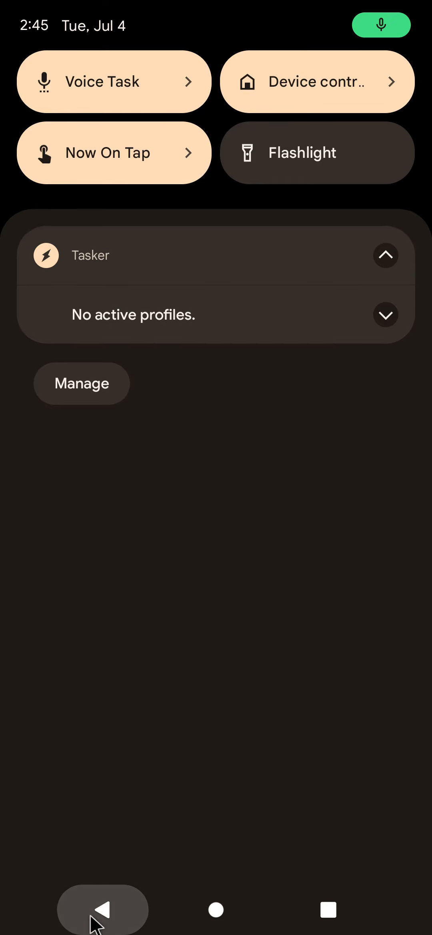
Open Tasker's running-tasks screen from the notification, showing My Task and My Other Task
{"action": "left_click", "coordinate": [102, 909]}
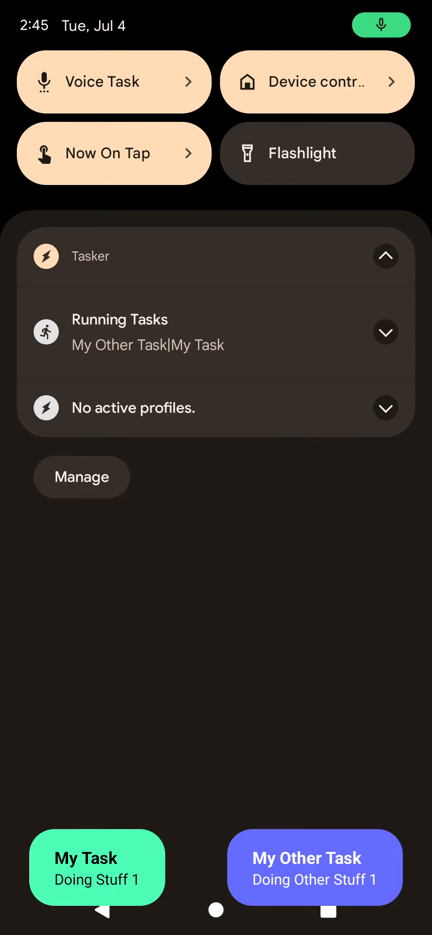
{"action": "left_click", "coordinate": [385, 333]}
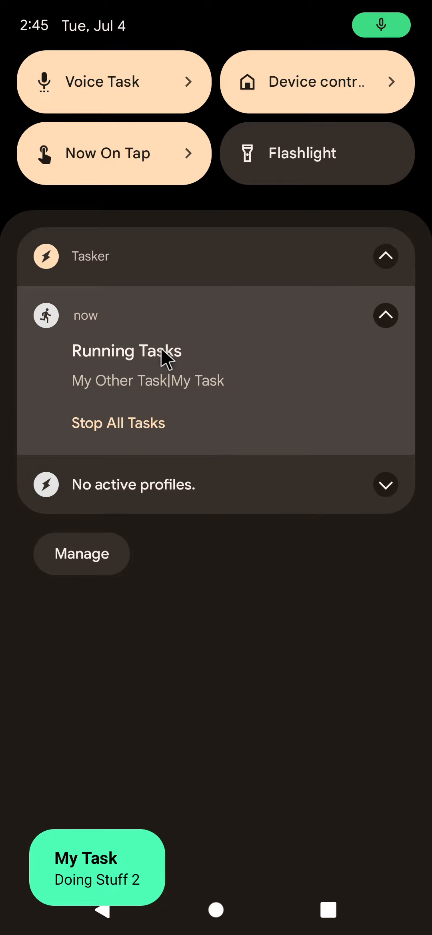
{"action": "left_click", "coordinate": [125, 351]}
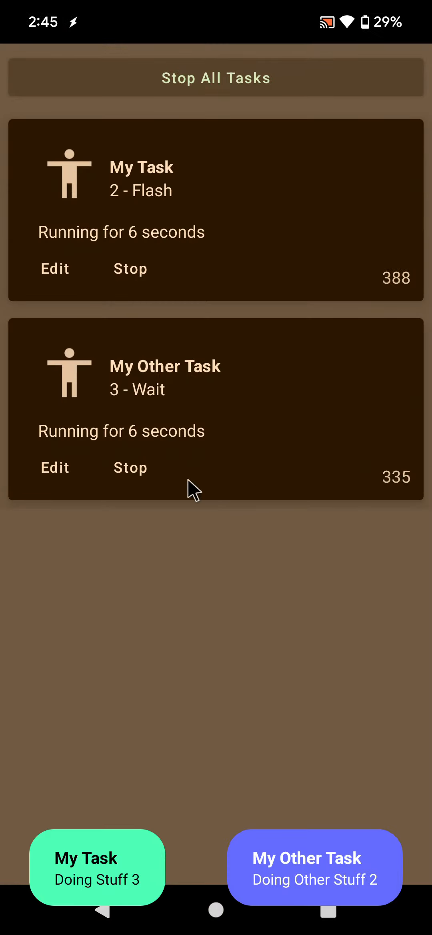
{"action": "mouse_move", "coordinate": [62, 228]}
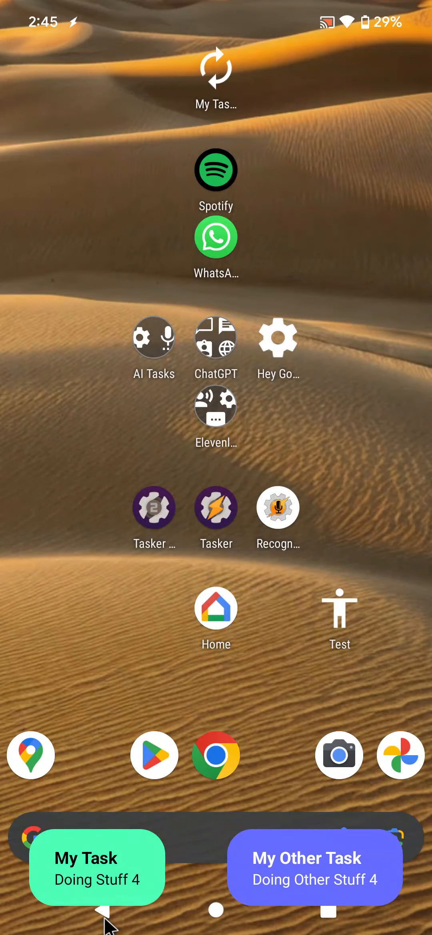
Reach Tasker's notification categories via the Running Tasks notification's settings gear
{"action": "scroll", "scroll_direction": "down", "scroll_amount": 3}
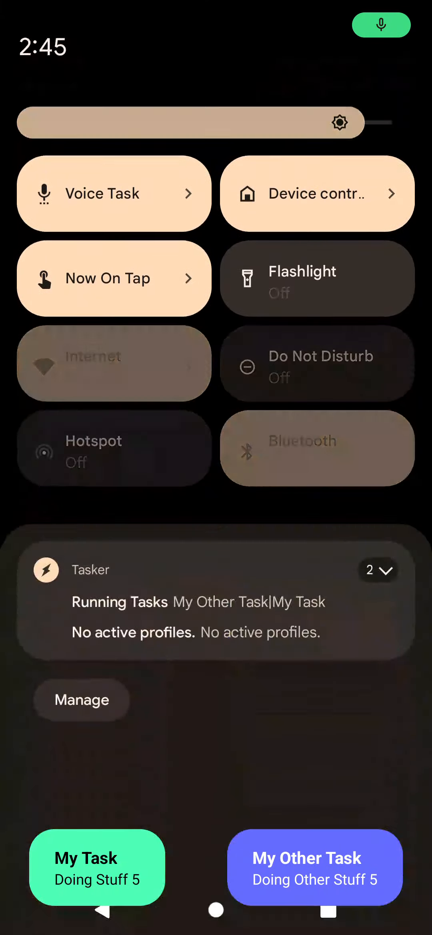
{"action": "left_click", "coordinate": [378, 569]}
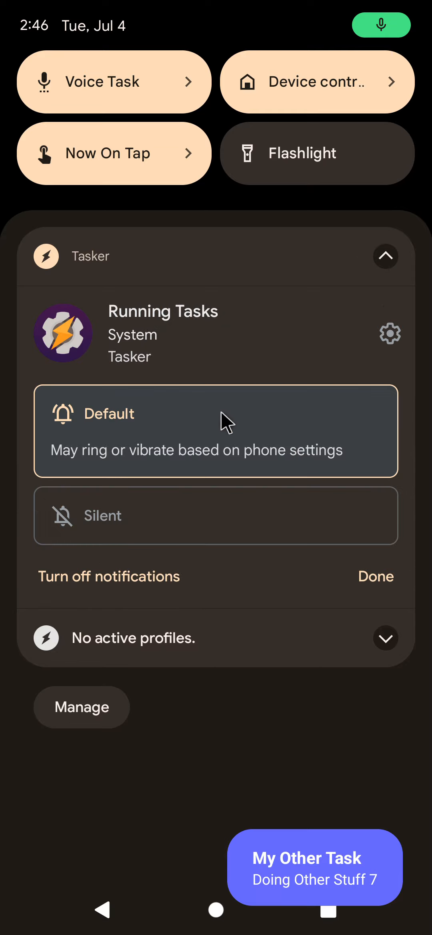
{"action": "left_click", "coordinate": [389, 334]}
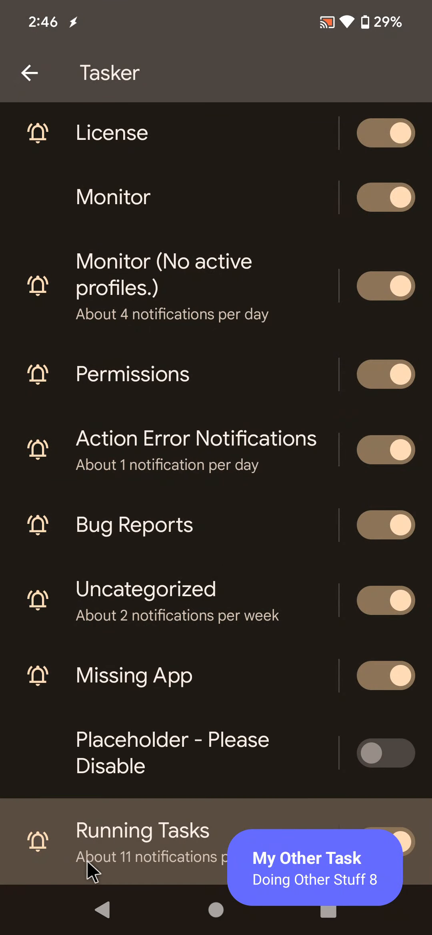
View the Running Tasks channel, enabled with Default importance and no sound, then go back
{"action": "left_click", "coordinate": [143, 831]}
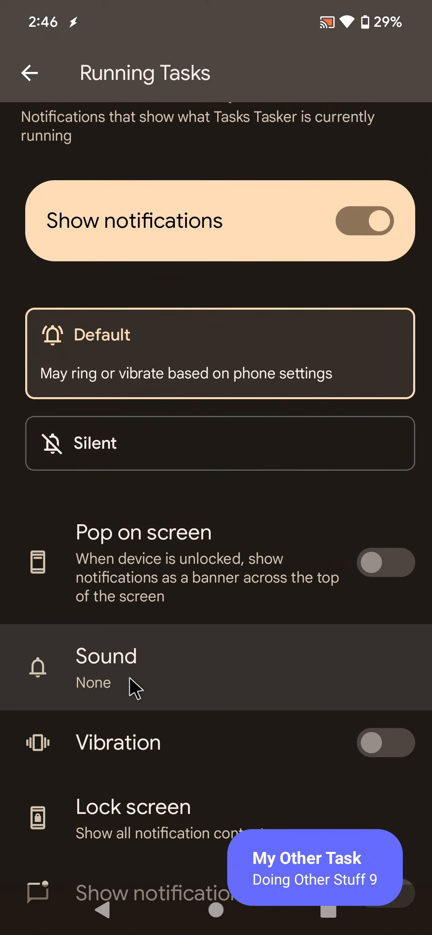
{"action": "mouse_move", "coordinate": [247, 293]}
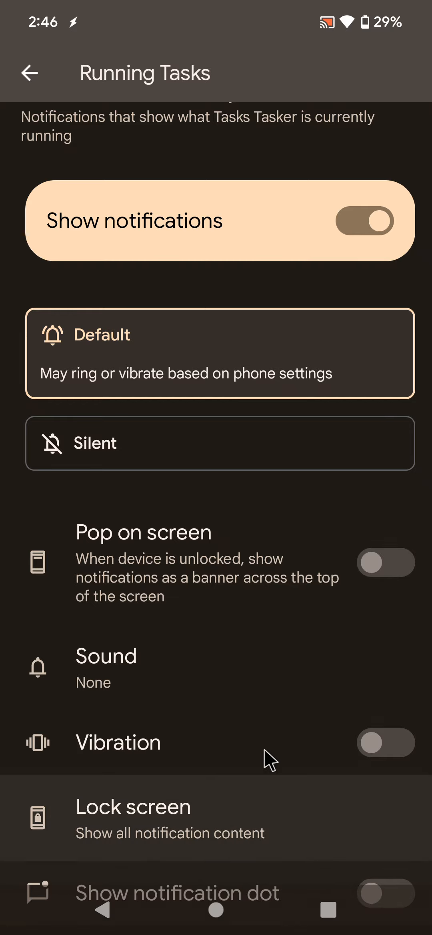
{"action": "mouse_move", "coordinate": [205, 612]}
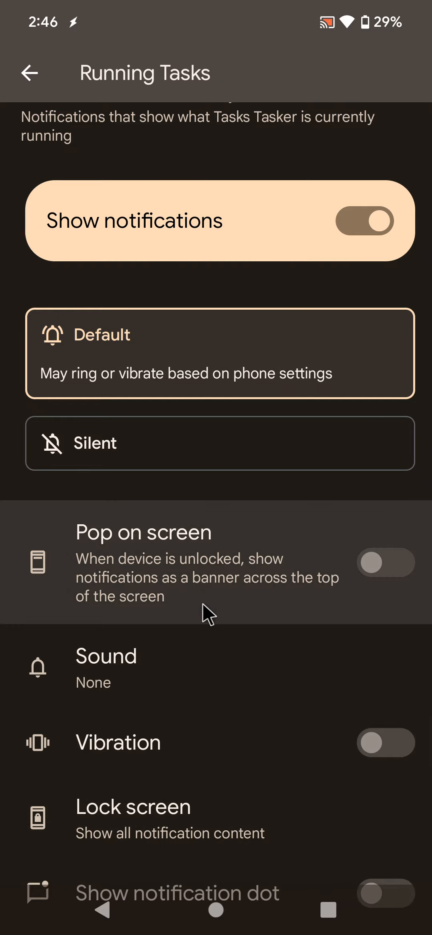
{"action": "left_click", "coordinate": [29, 72]}
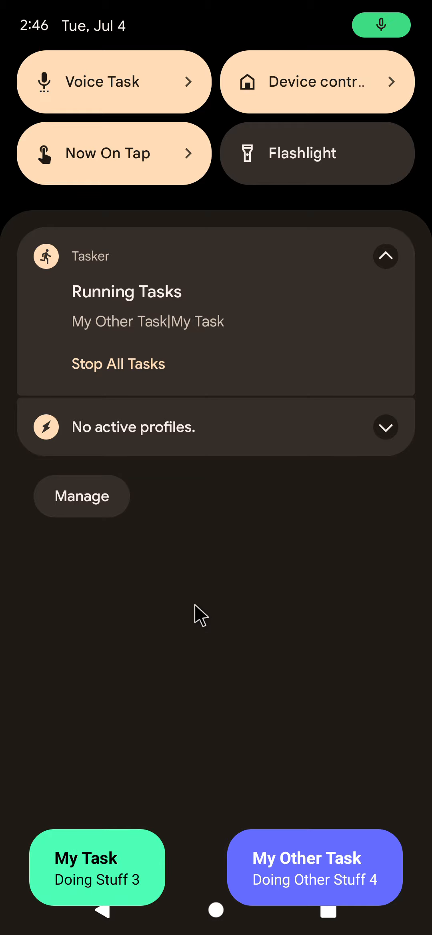
{"action": "mouse_move", "coordinate": [184, 650]}
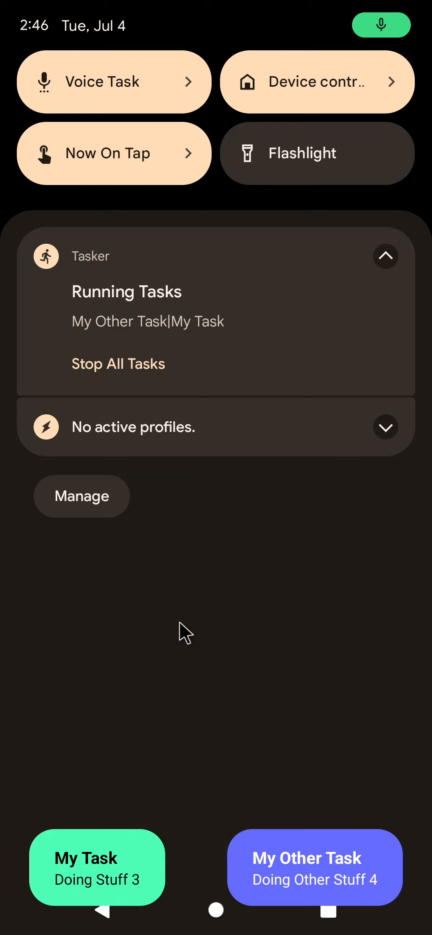